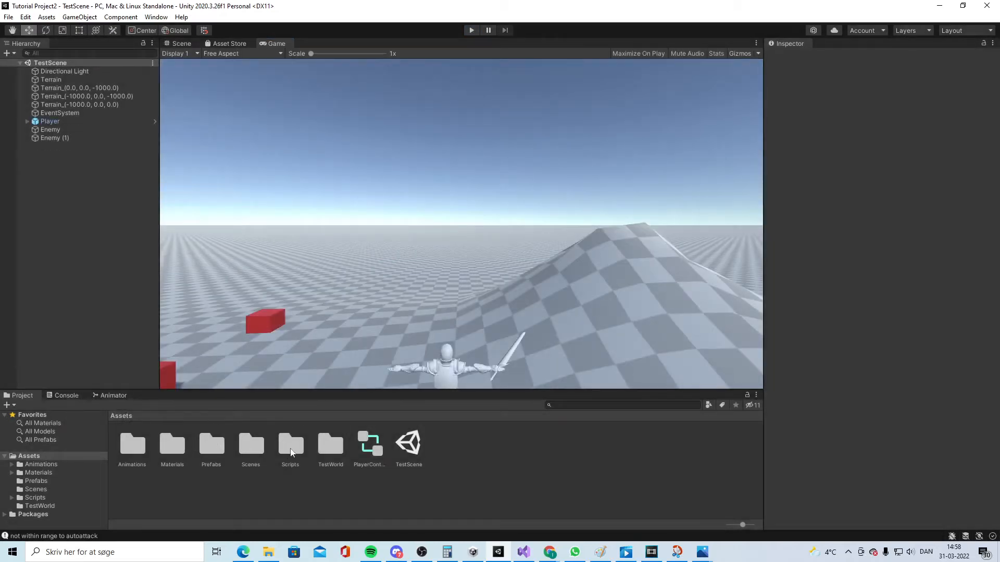
Create a C# script named Health in Scripts/Combat and open it in the code editor
{"action": "double_click", "coordinate": [290, 443]}
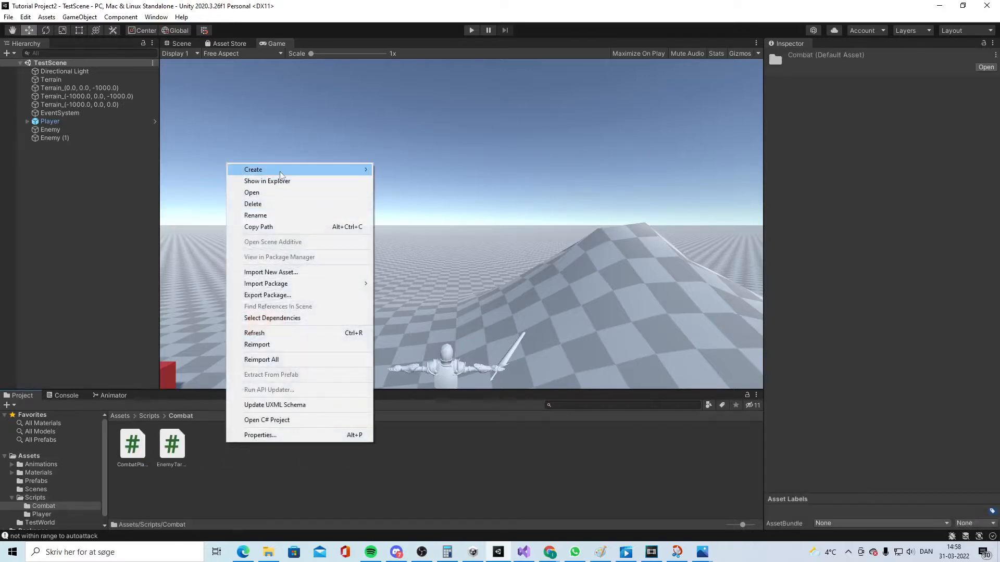
{"action": "left_click", "coordinate": [280, 170]}
{"action": "type", "text": "Health"}
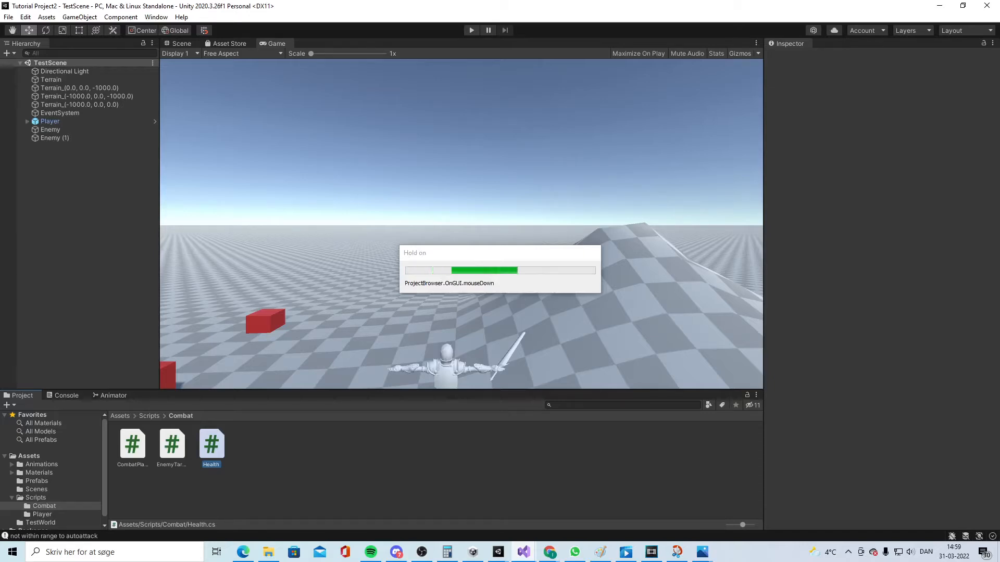
{"action": "left_click", "coordinate": [211, 444]}
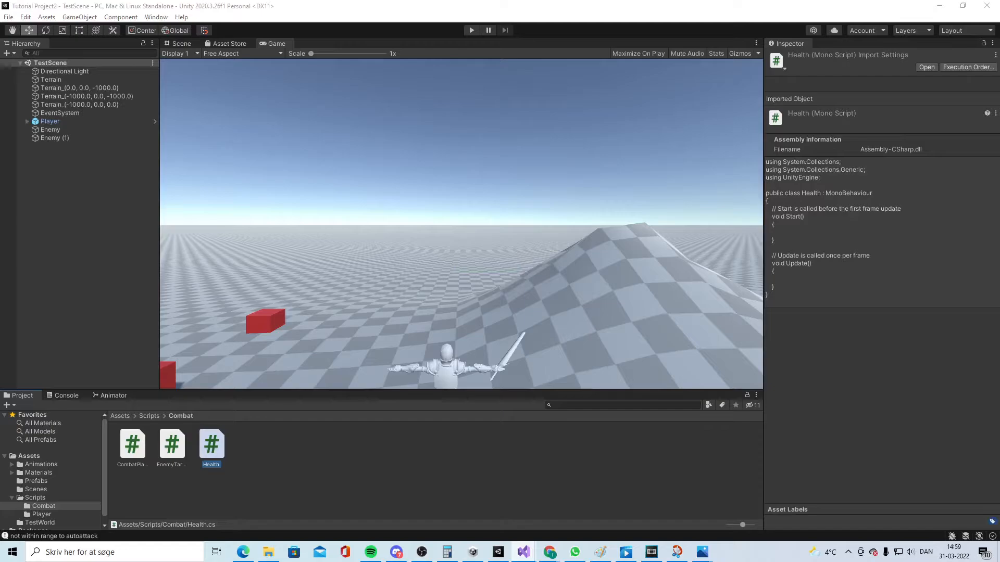
{"action": "double_click", "coordinate": [210, 444]}
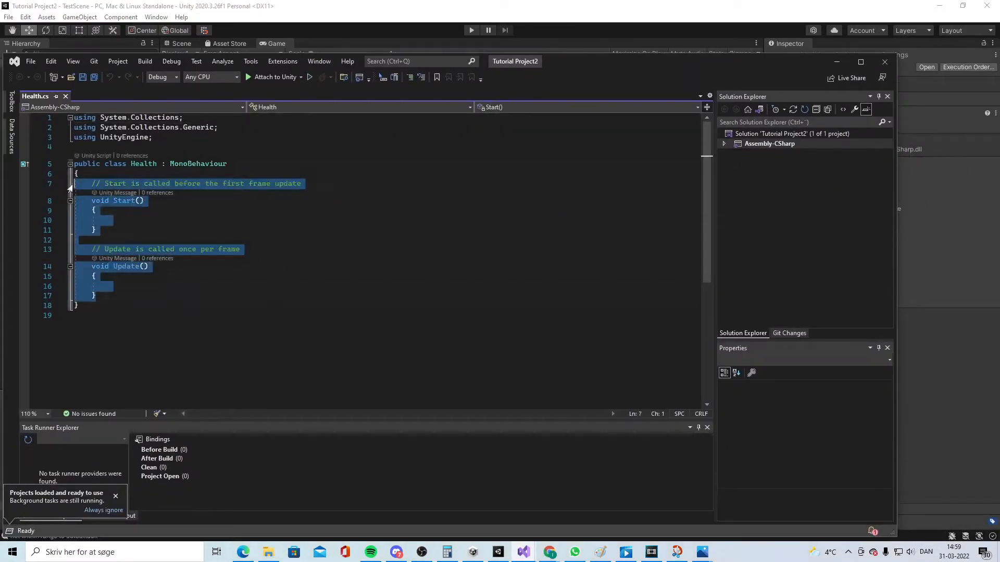
Replace the template with public class Health : MonoBehaviour inside namespace RPG.Combat, and save
{"action": "key", "text": "Delete"}
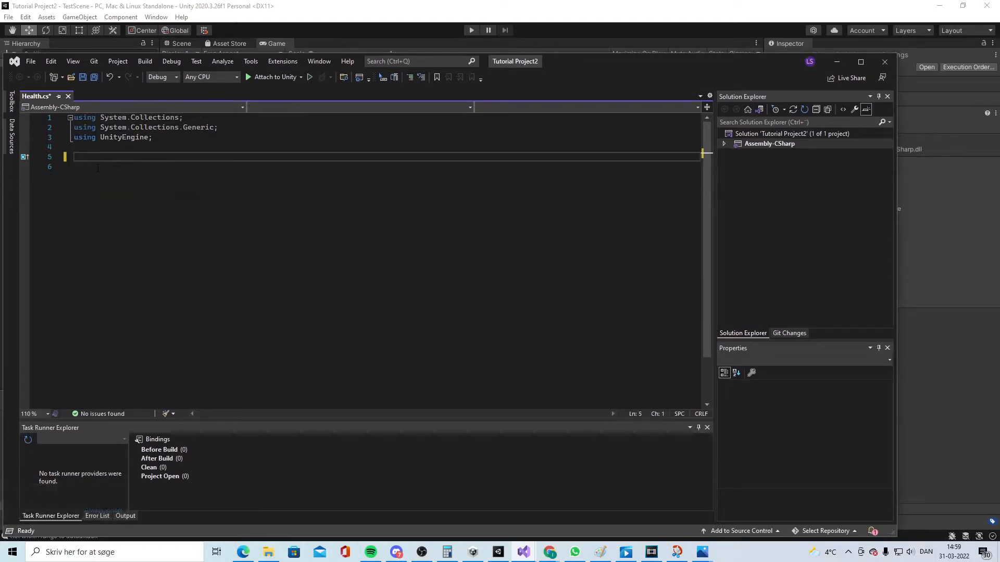
{"action": "type", "text": "namespace"}
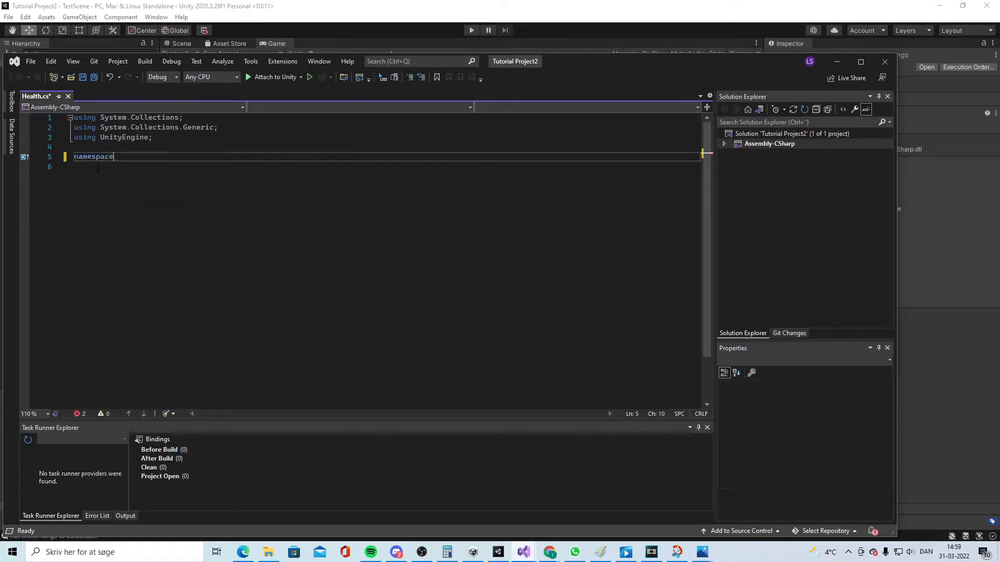
{"action": "type", "text": "RPG.Combat"}
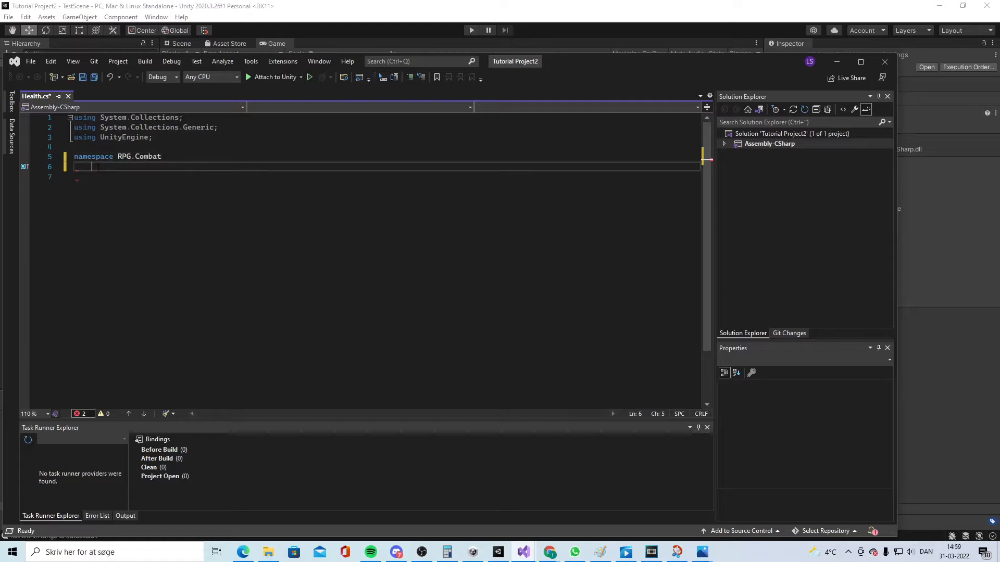
{"action": "type", "text": "public class Health : MonoBehaviour"}
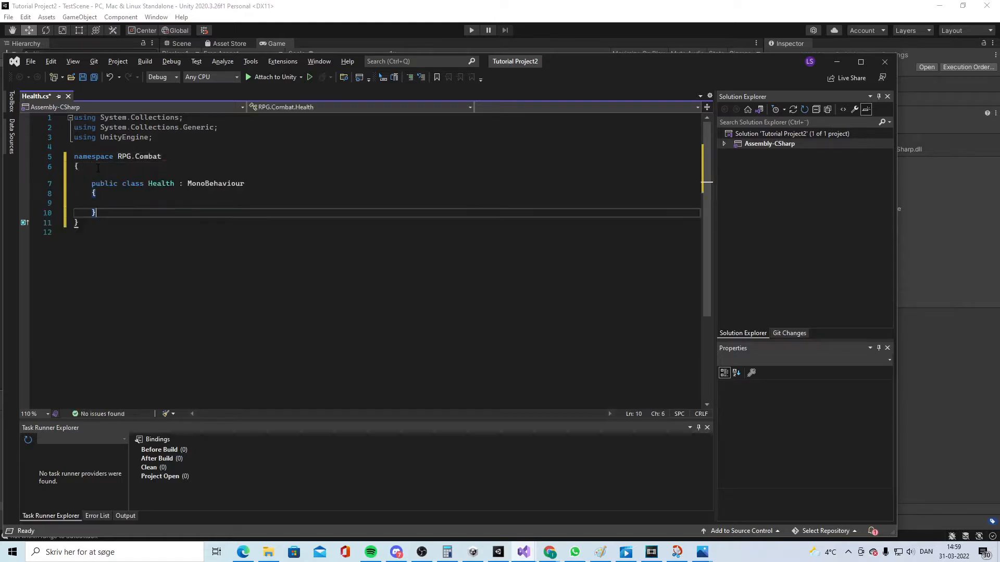
{"action": "key", "text": "Ctrl+s"}
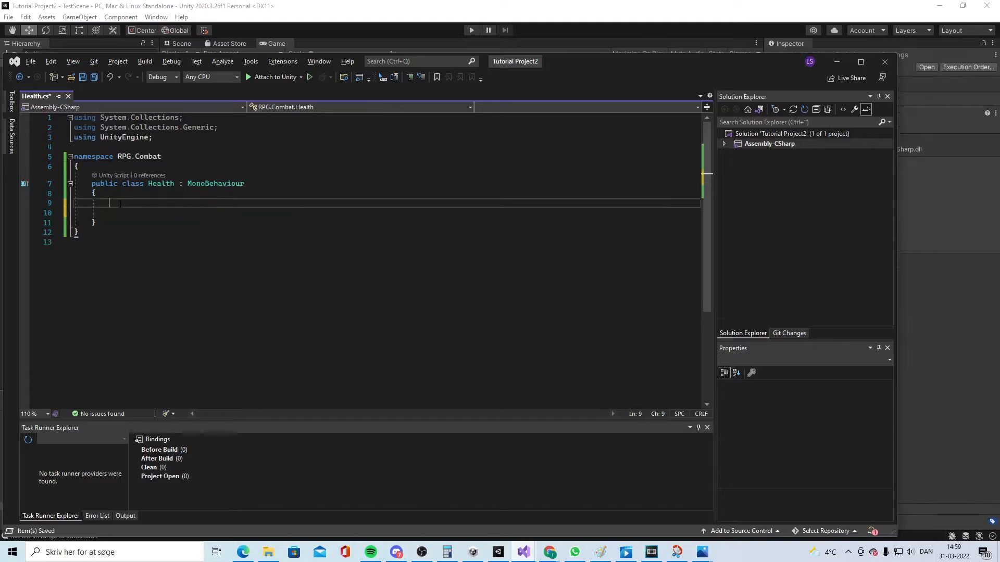
Add a [SerializeField] float health field initialized to 100f
{"action": "type", "text": "[ser"}
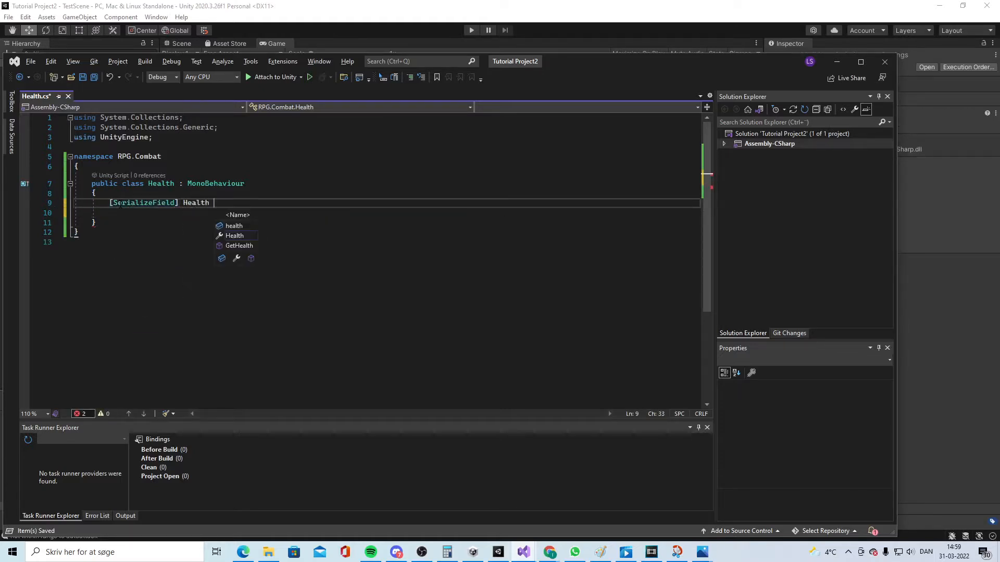
{"action": "type", "text": "= 100f;"}
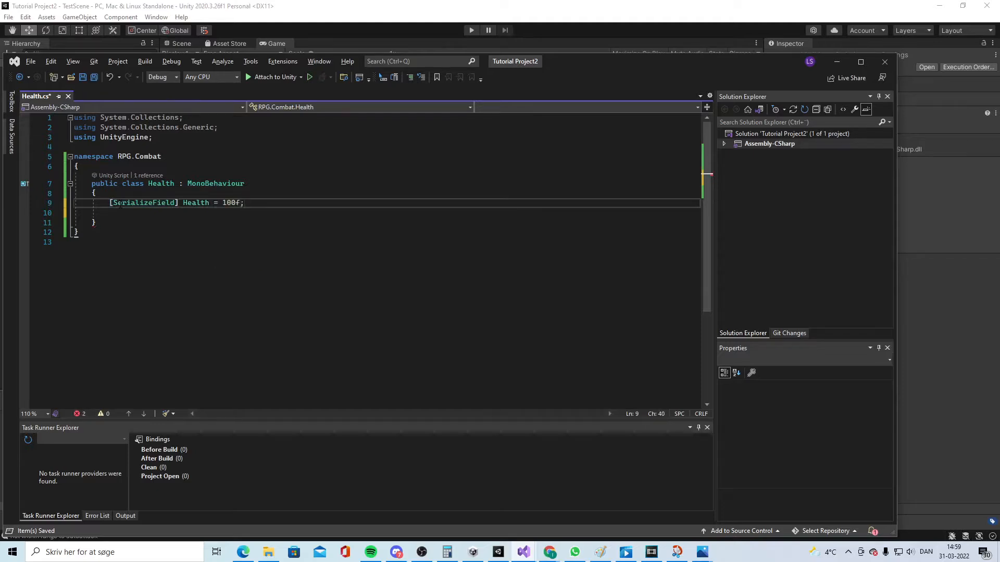
{"action": "key", "text": "Enter"}
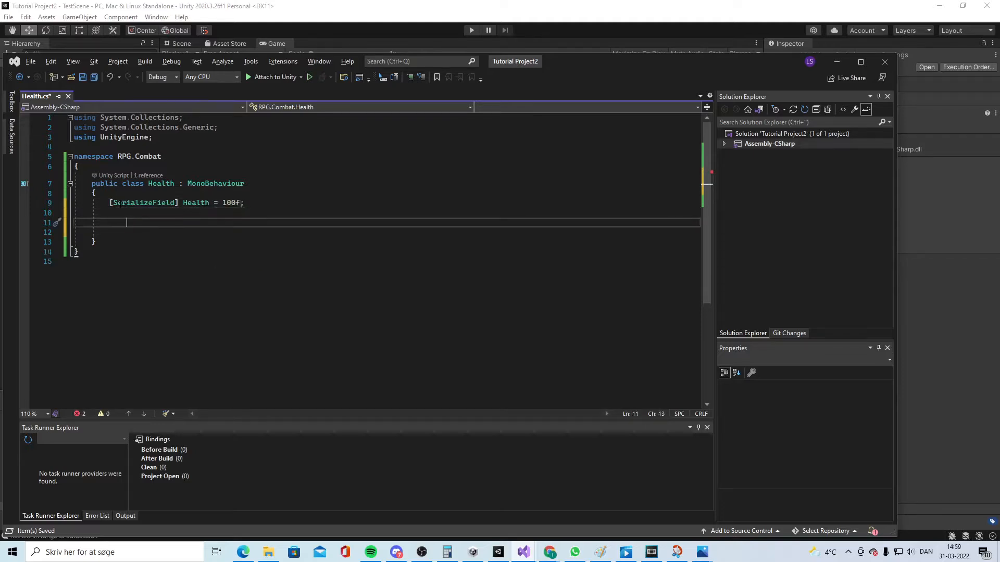
{"action": "mouse_move", "coordinate": [120, 208]}
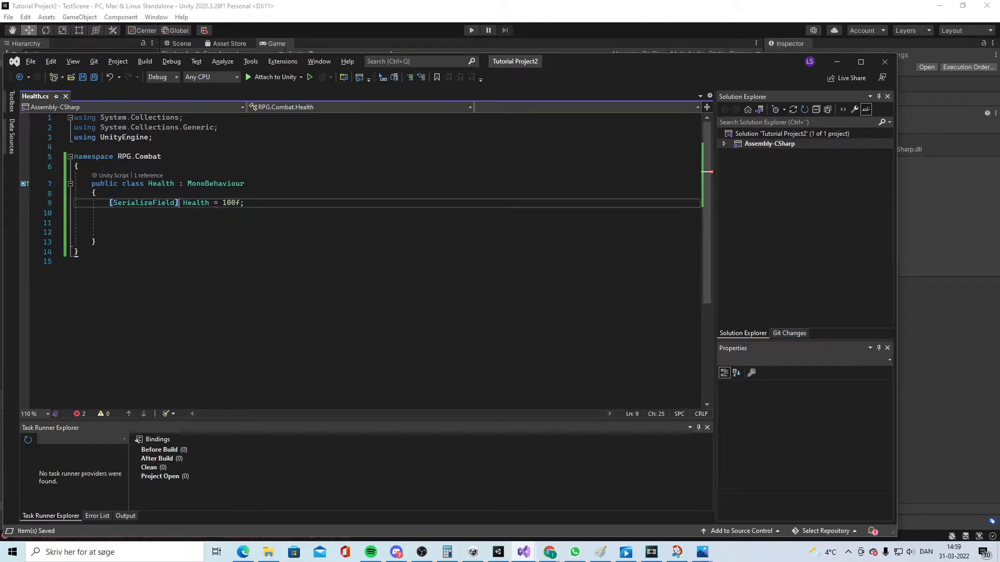
{"action": "type", "text": "float"}
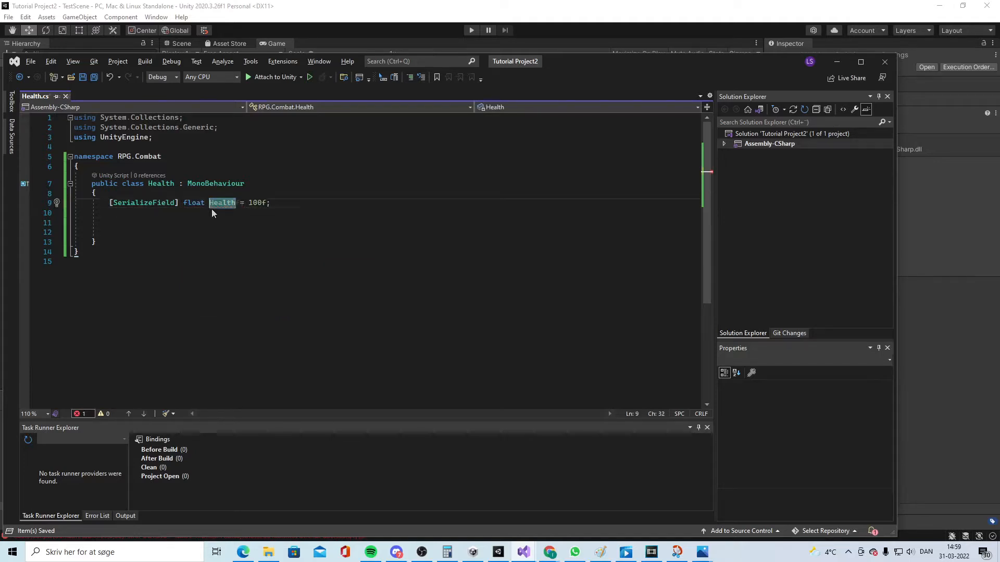
{"action": "type", "text": "health"}
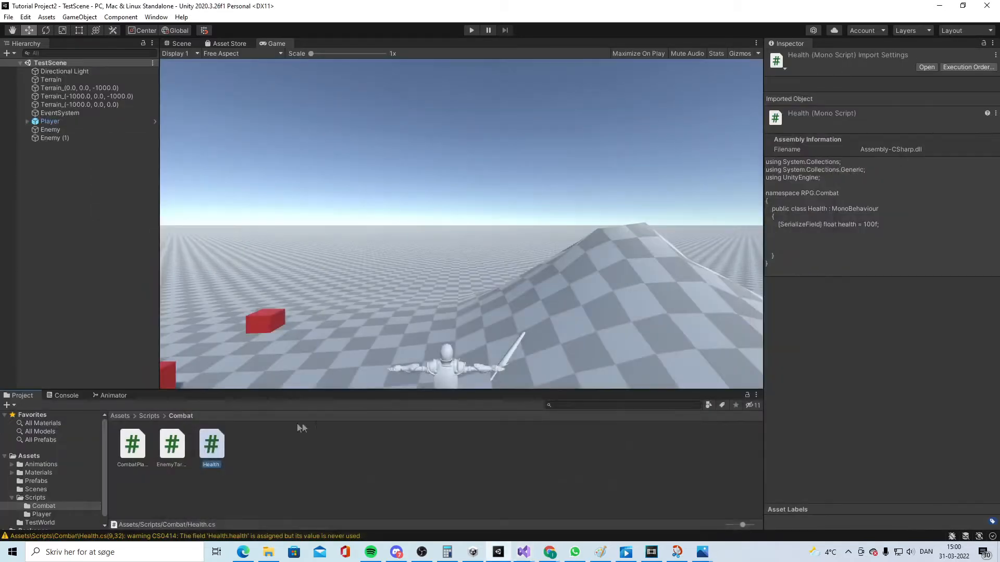
Attach the Health script to Enemy and change its health from 100 to 20
{"action": "left_click", "coordinate": [50, 130]}
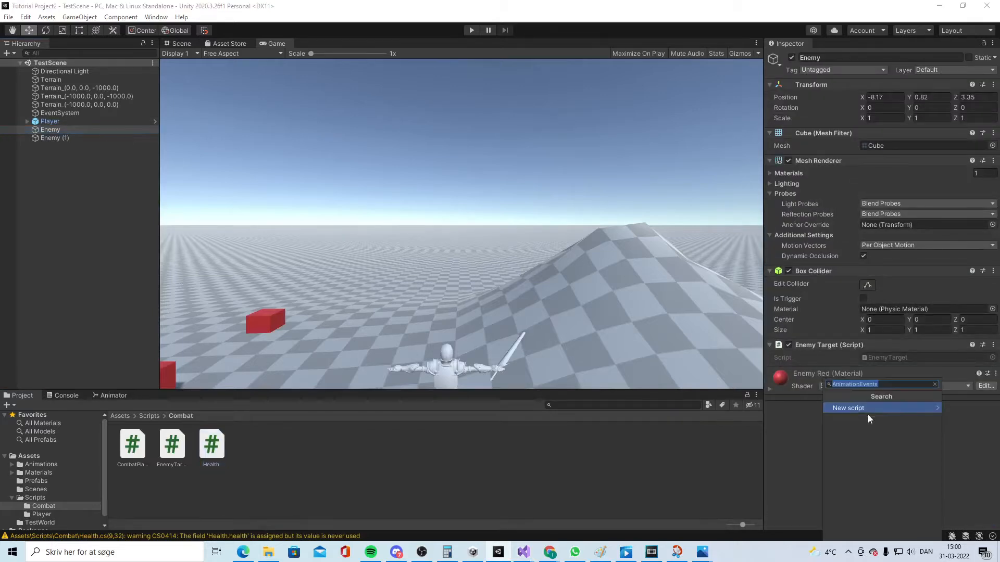
{"action": "type", "text": "heal"}
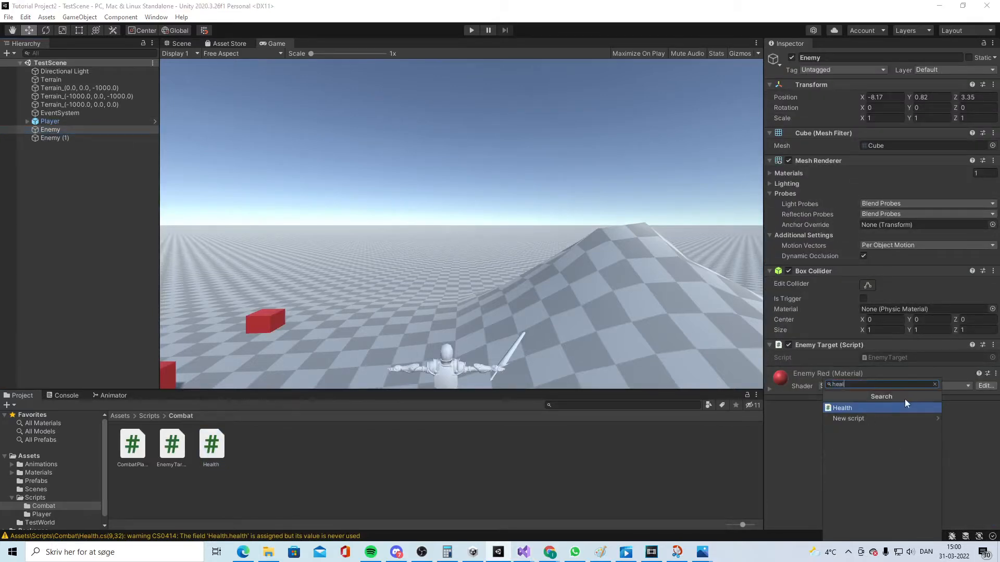
{"action": "left_click", "coordinate": [841, 408]}
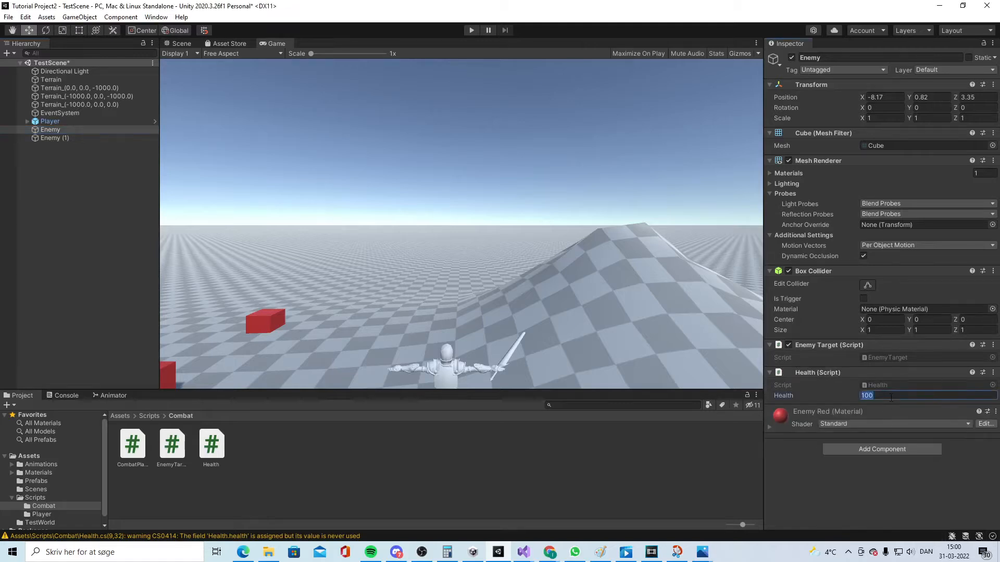
{"action": "type", "text": "20"}
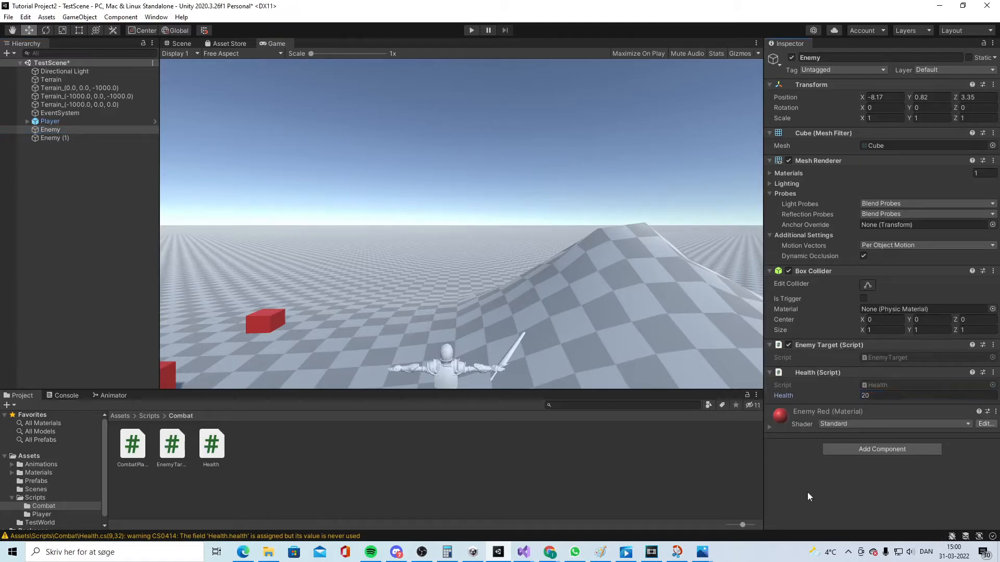
{"action": "mouse_move", "coordinate": [757, 459]}
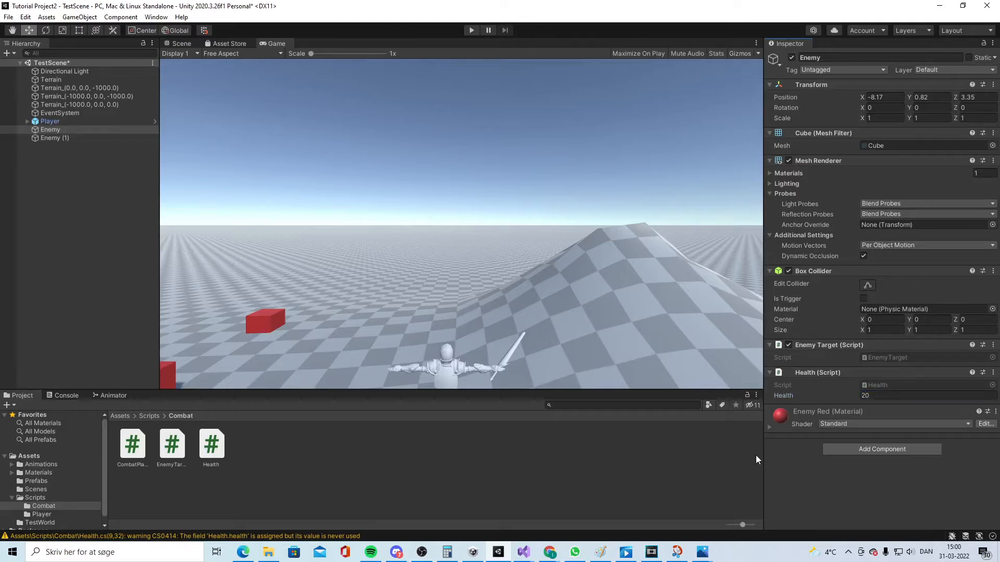
{"action": "mouse_move", "coordinate": [629, 512]}
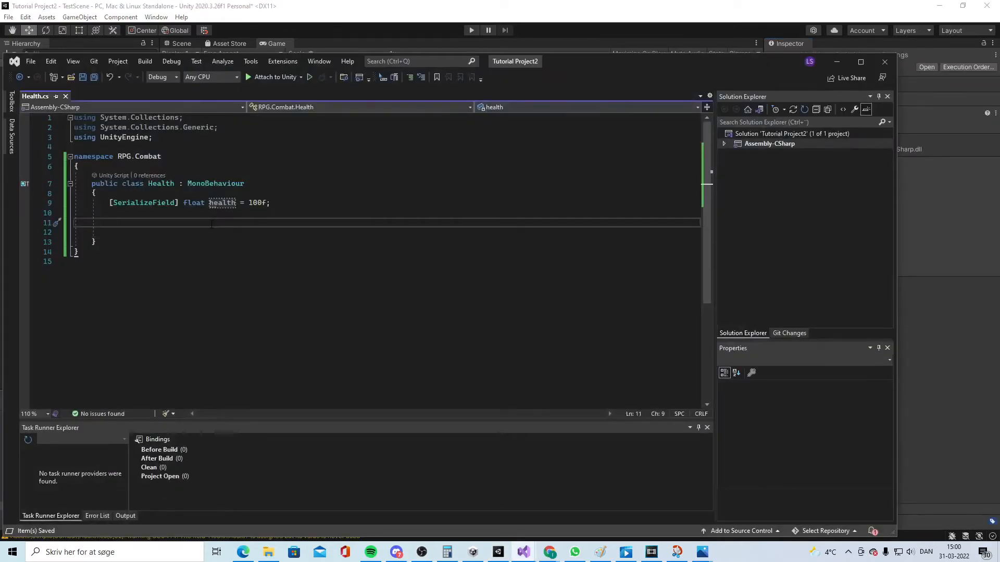
Declare a public TakeDamage(float damage) method in Health
{"action": "type", "text": "publiv"}
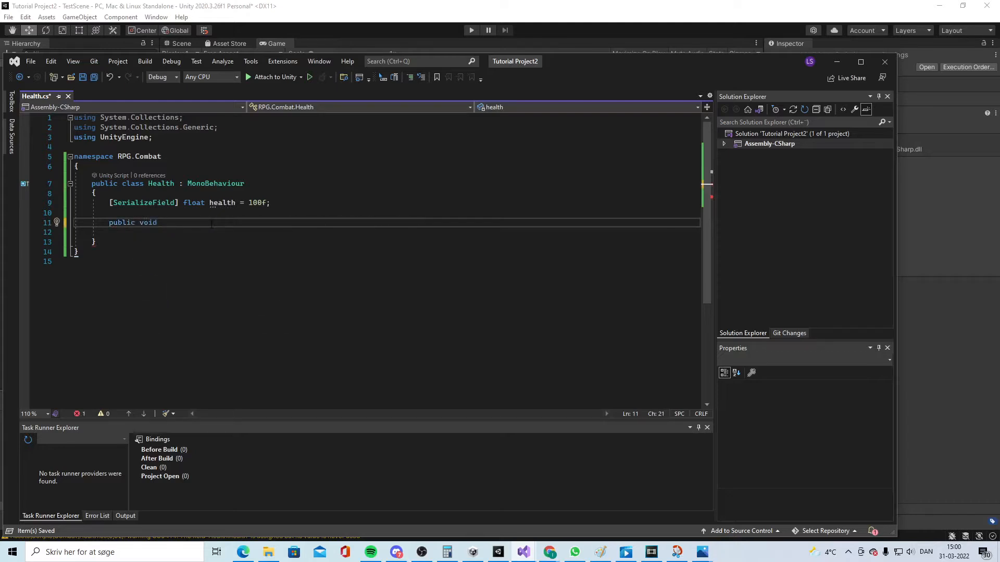
{"action": "type", "text": "Take"}
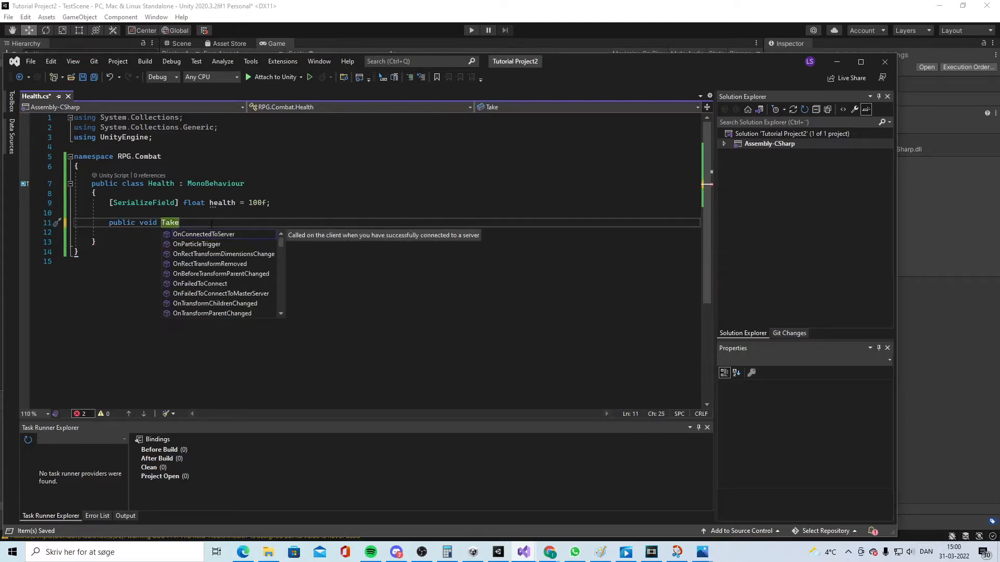
{"action": "type", "text": "Damage"}
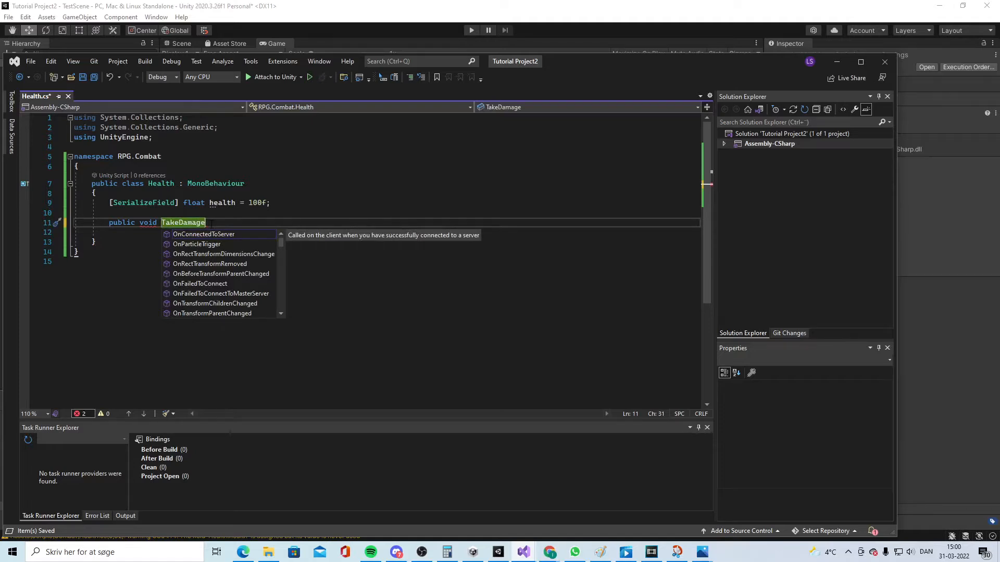
{"action": "type", "text": "(float )"}
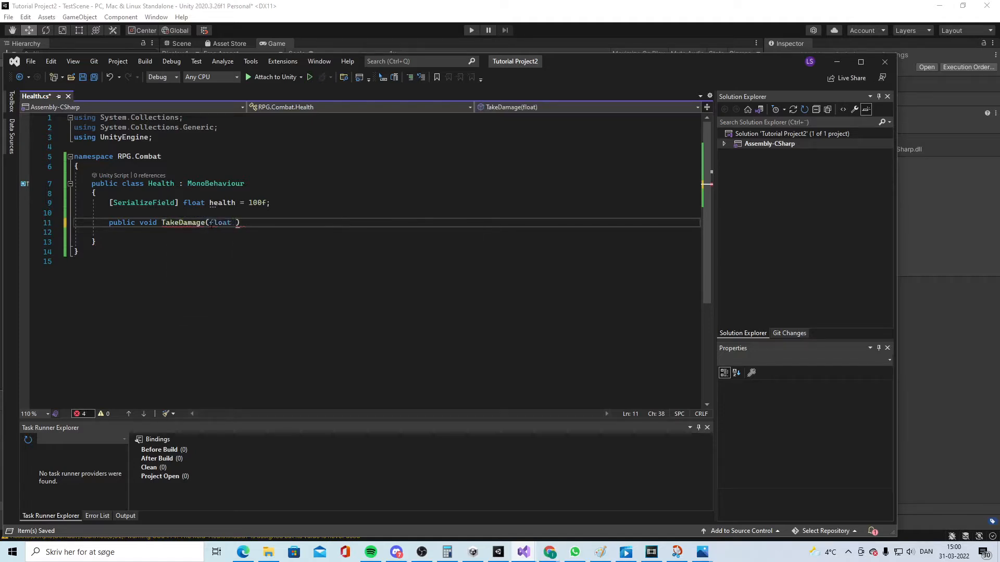
{"action": "type", "text": "damage)"}
{"action": "type", "text": "health = math"}
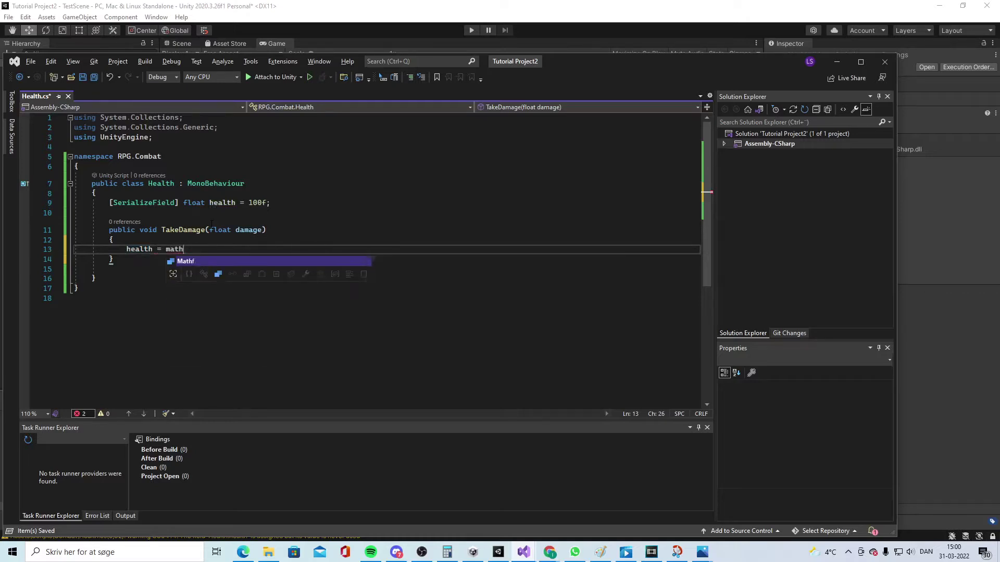
Clamp health with Mathf.Max(health - damage, 0), add a comment, and start print(health)
{"action": "type", "text": ".Max(health, damage);"}
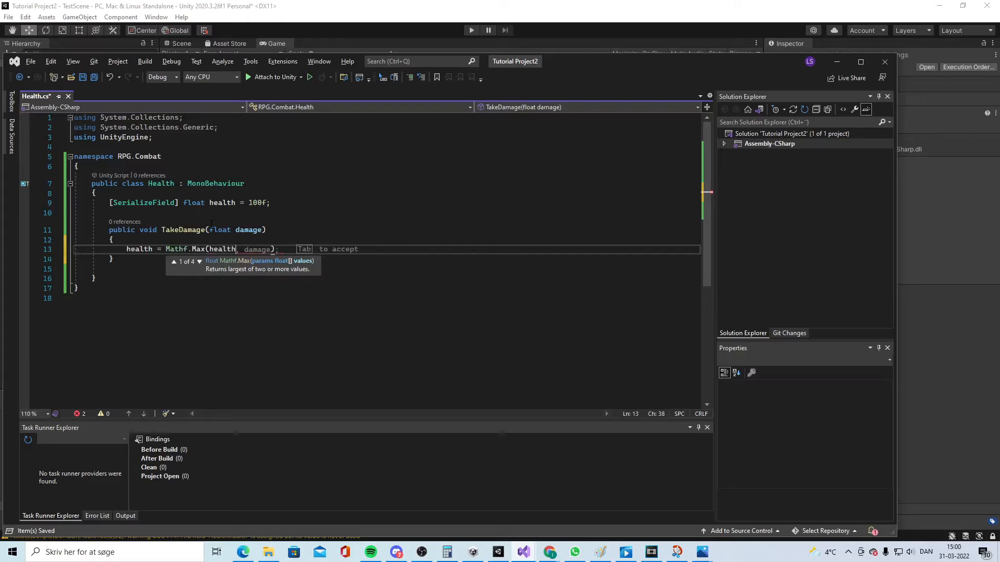
{"action": "type", "text": ","}
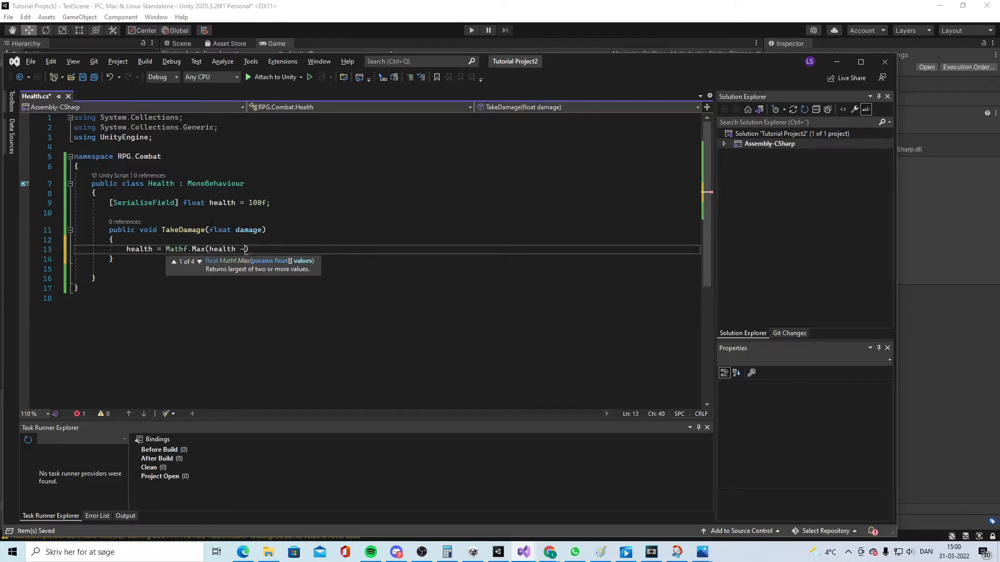
{"action": "type", "text": "damage,0"}
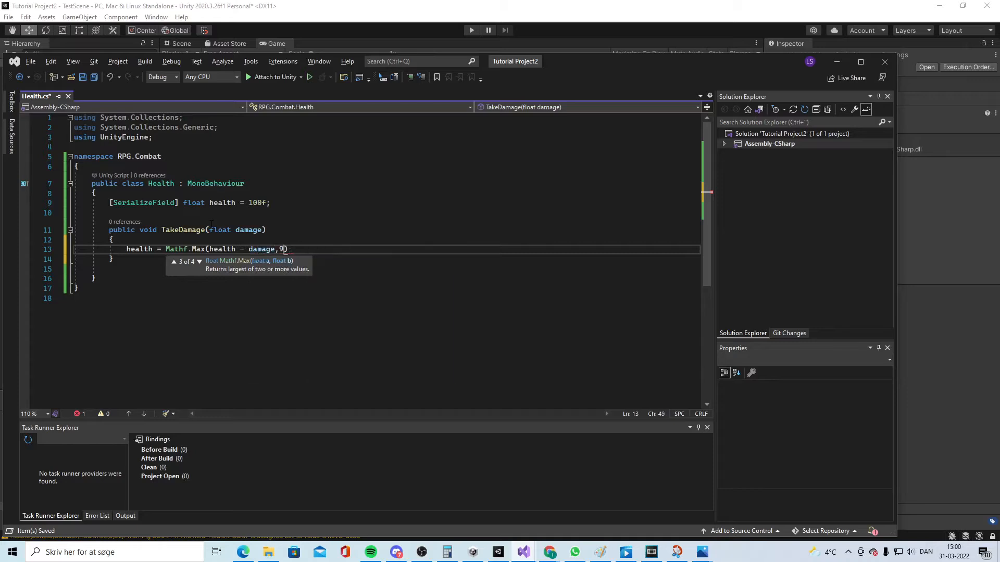
{"action": "type", "text": ")"}
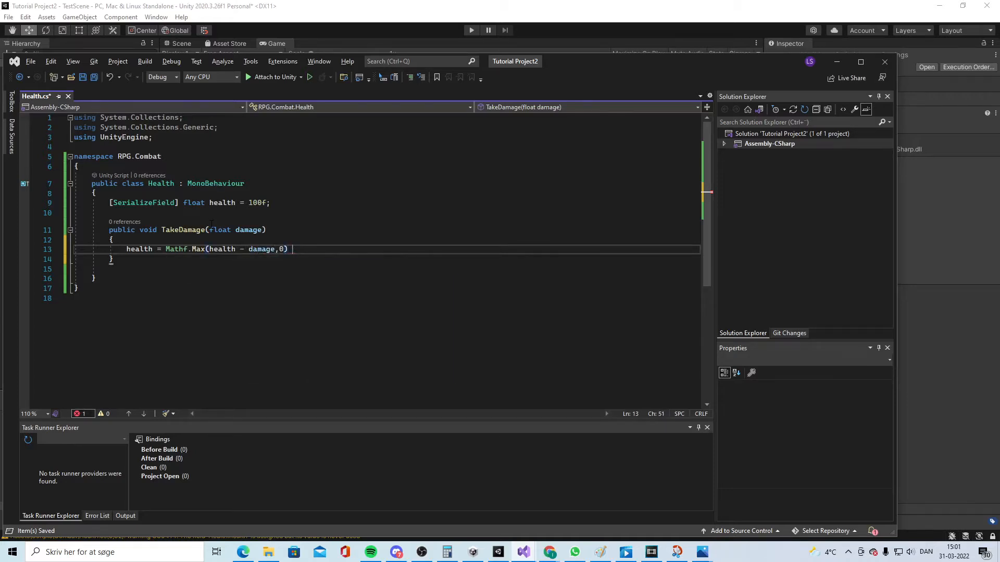
{"action": "type", "text": "//"}
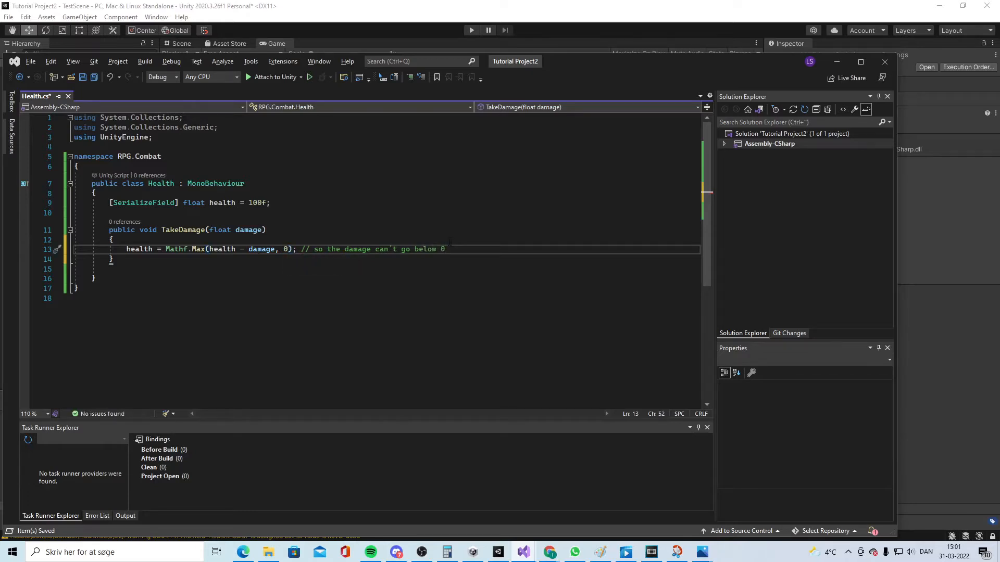
{"action": "type", "text": "print"}
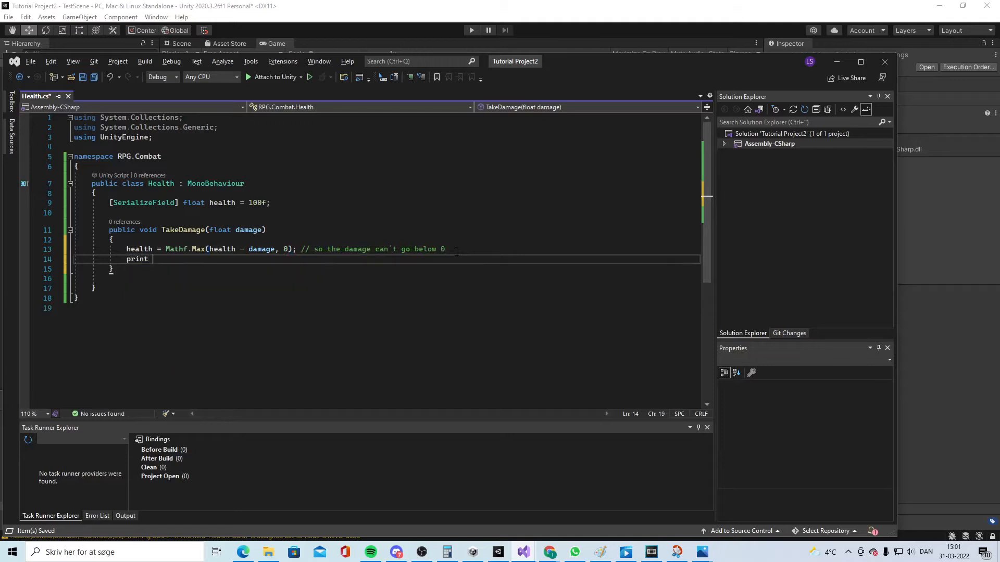
{"action": "type", "text": "(h"}
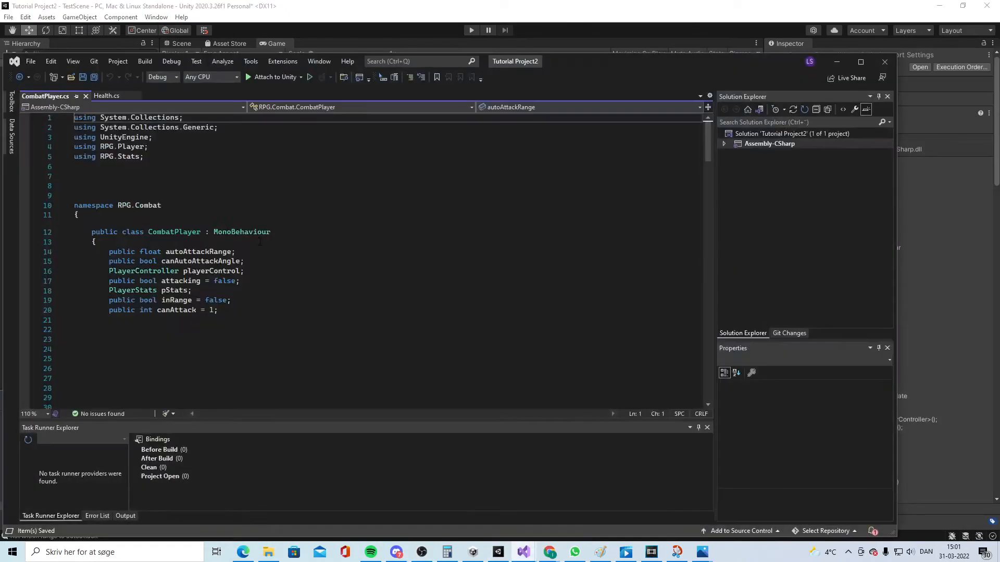
Scroll down through CombatPlayer's attack-angle code
{"action": "scroll", "scroll_direction": "down", "scroll_amount": 3}
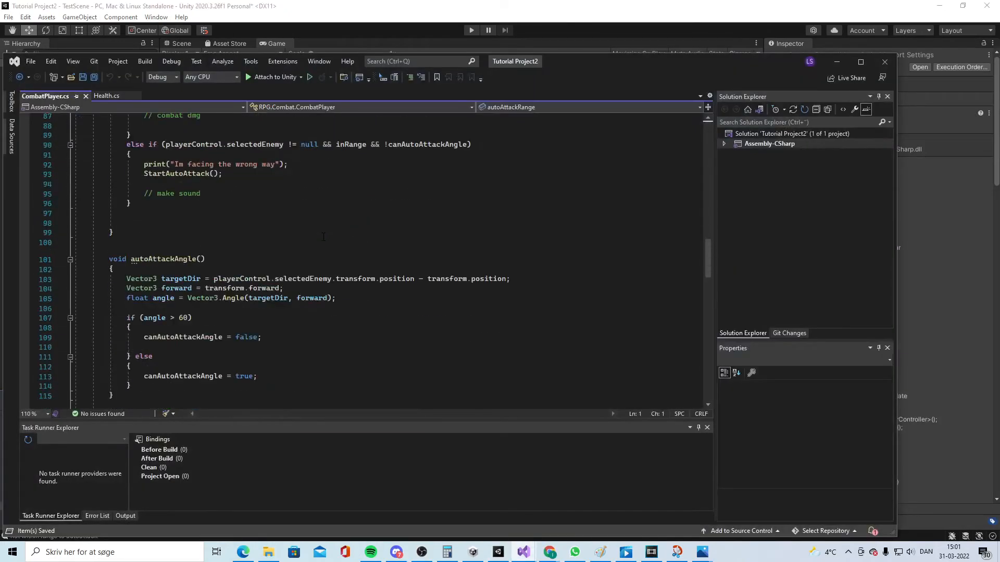
{"action": "scroll", "scroll_direction": "down", "scroll_amount": 3}
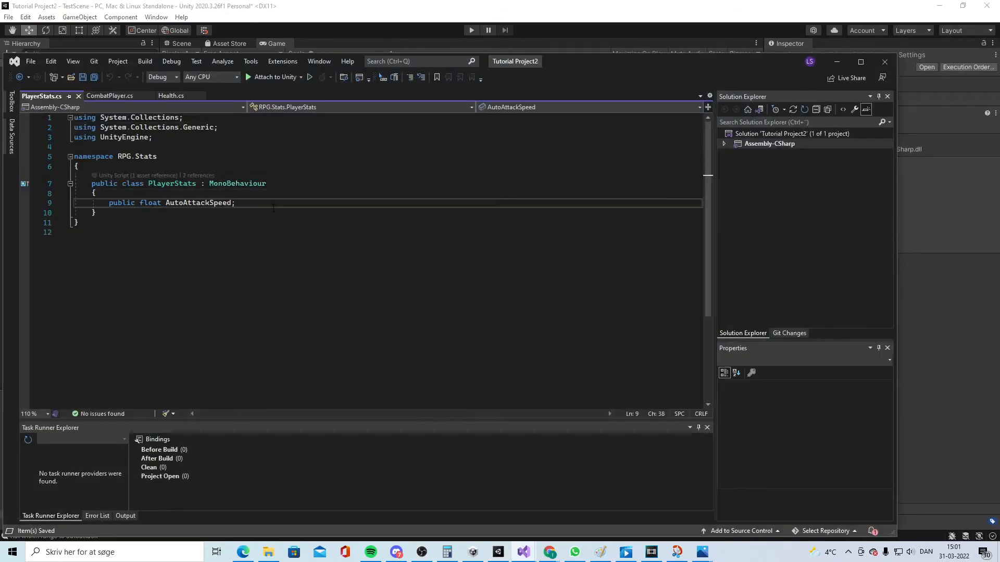
Add public float weaponDamage = 5f; to PlayerStats below AutoAttackSpeed
{"action": "type", "text": "public float AttackSpeed;"}
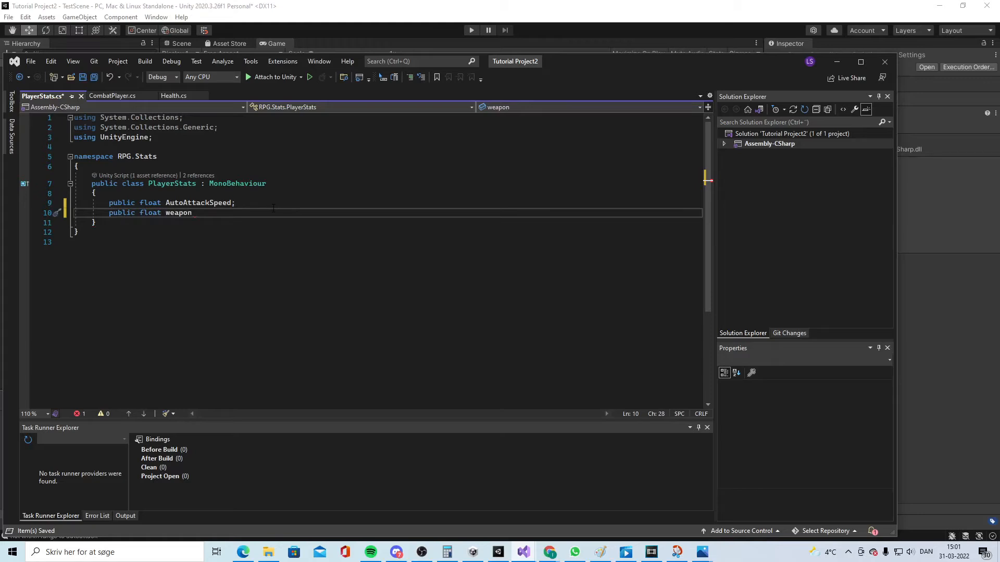
{"action": "type", "text": "Damage"}
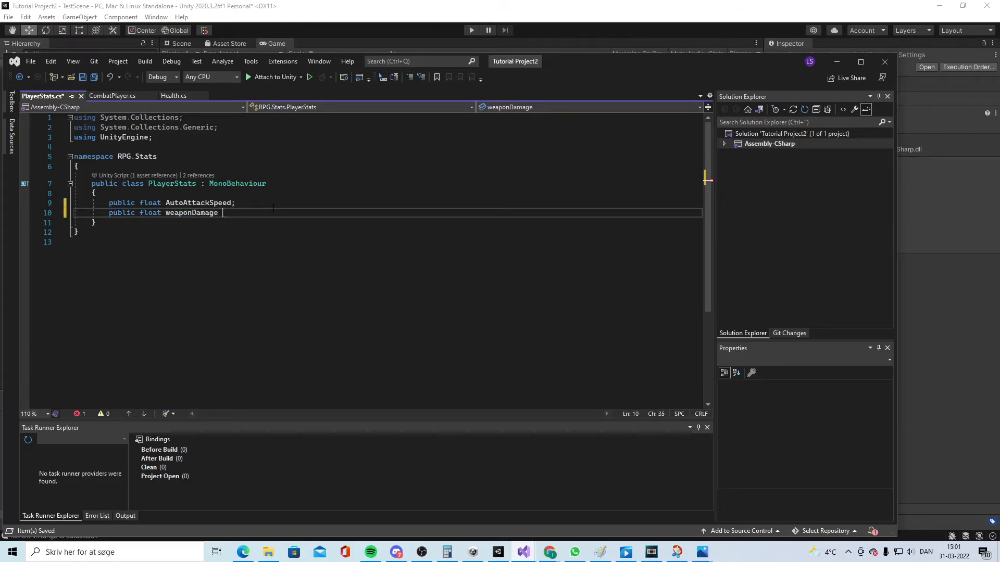
{"action": "type", "text": "= 5f;"}
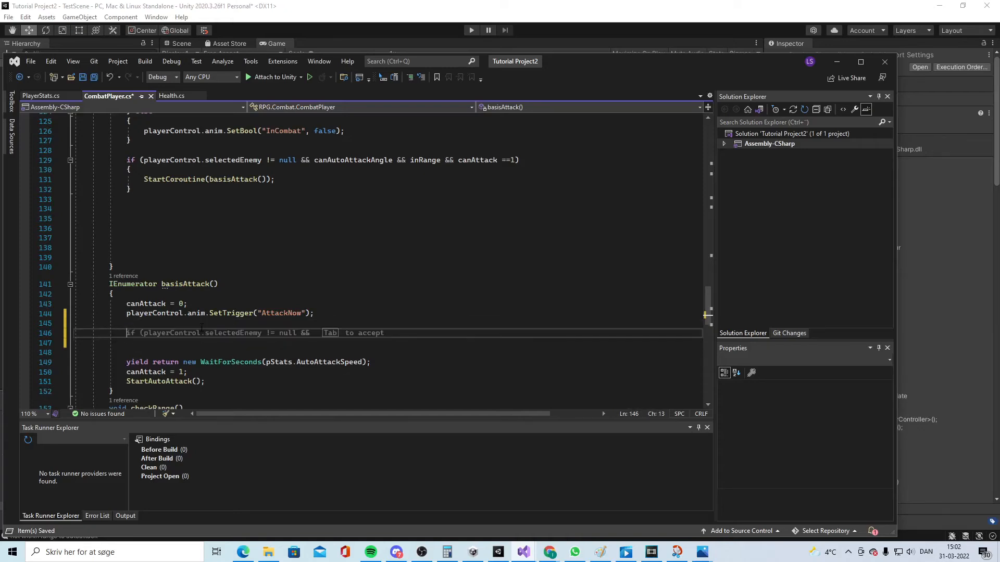
In basisAttack, get selectedEnemy's Health component and call TakeDamage(pStats.weaponDamage)
{"action": "type", "text": "Health"}
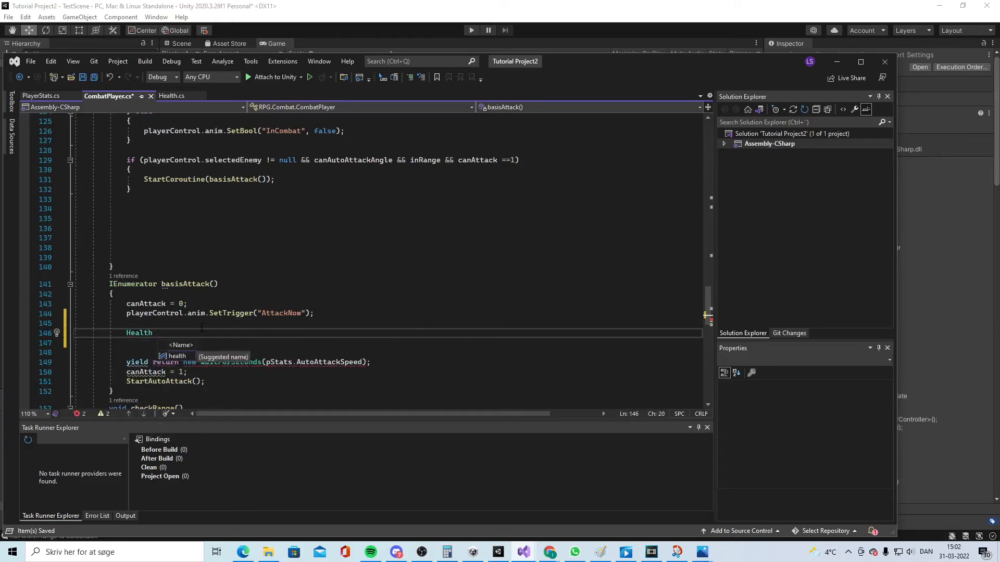
{"action": "type", "text": "healthCom = playerControl"}
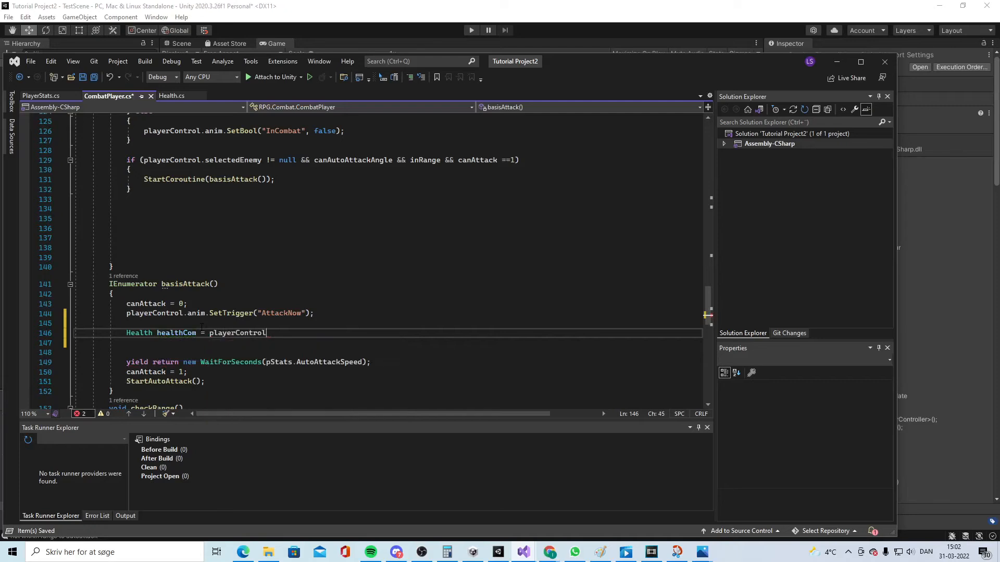
{"action": "type", "text": ".se"}
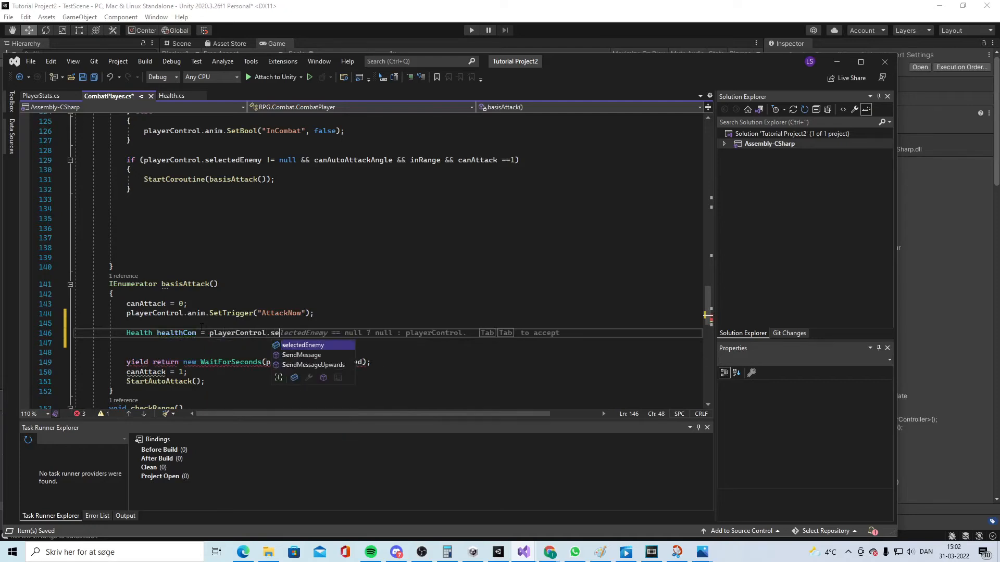
{"action": "key", "text": "Tab"}
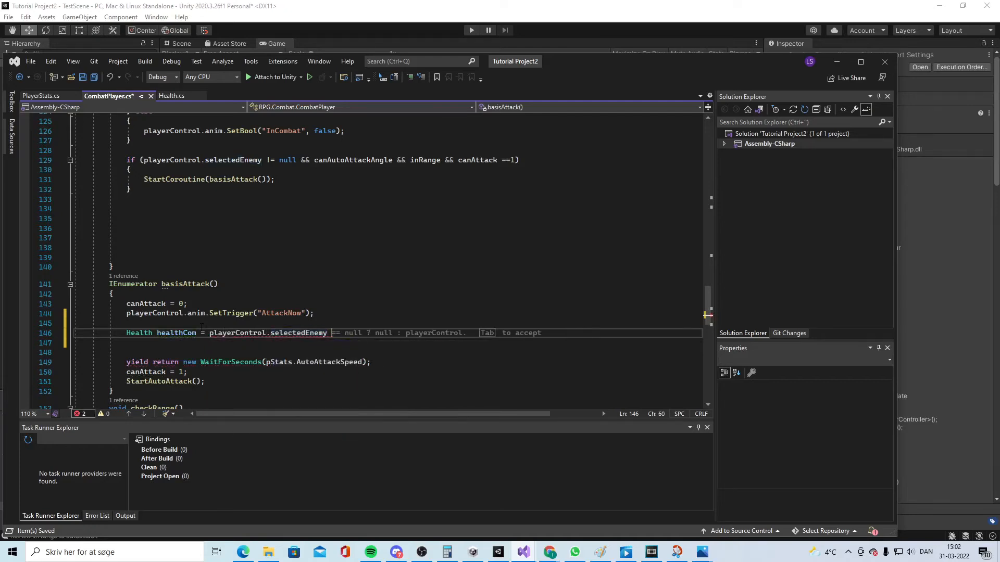
{"action": "type", "text": ".GetComponent<Health>();"}
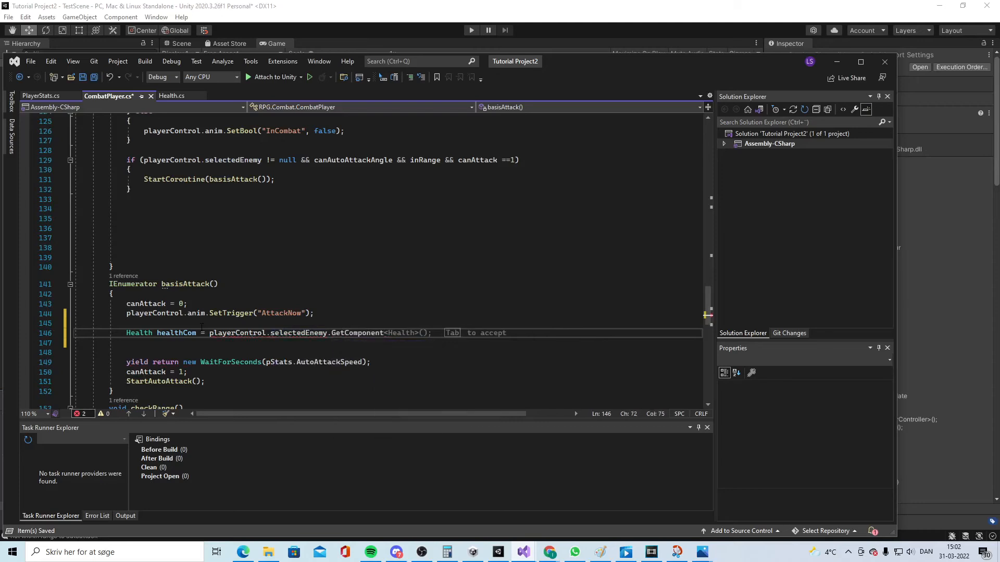
{"action": "key", "text": "Tab"}
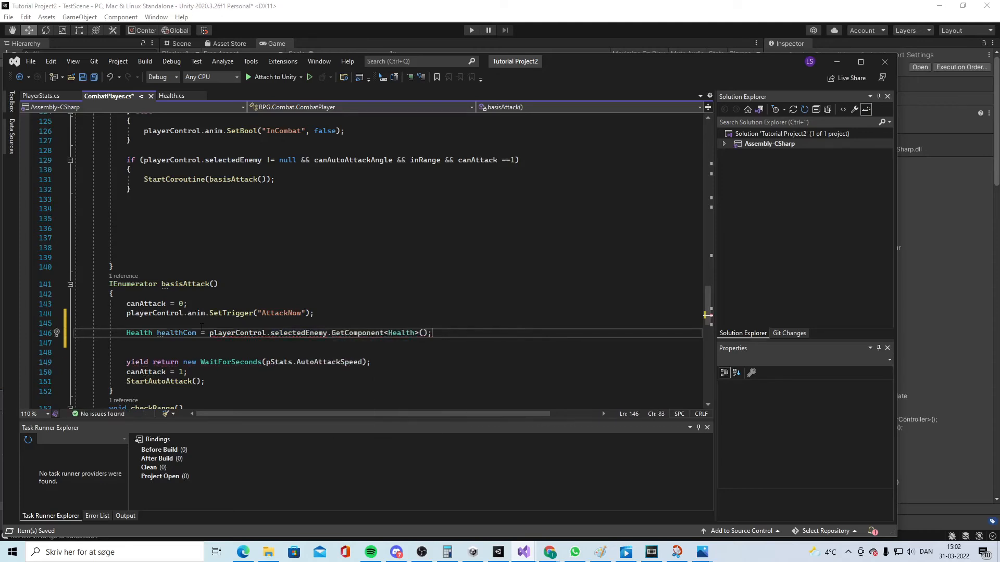
{"action": "type", "text": "he"}
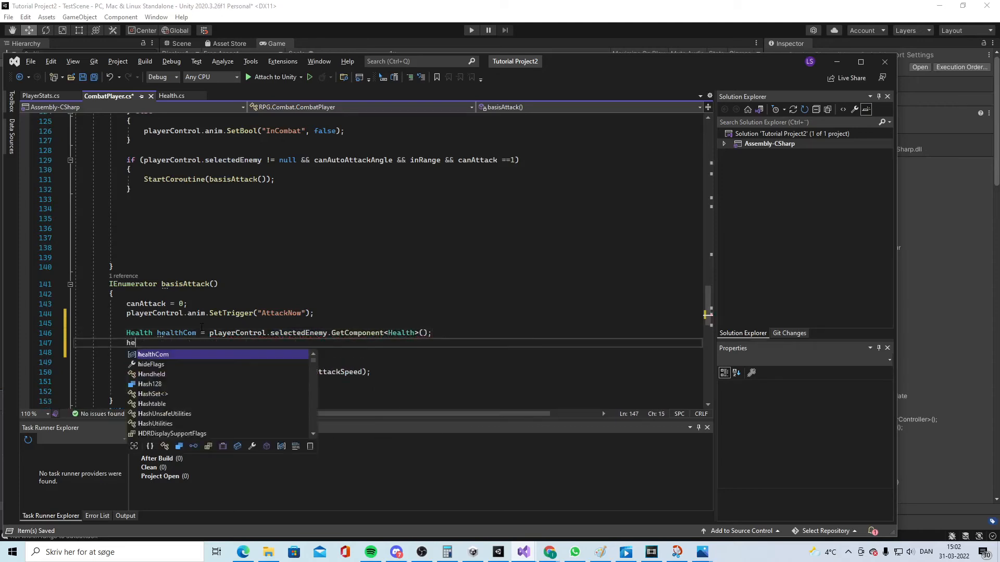
{"action": "type", "text": "althCom.TakeDamage(f"}
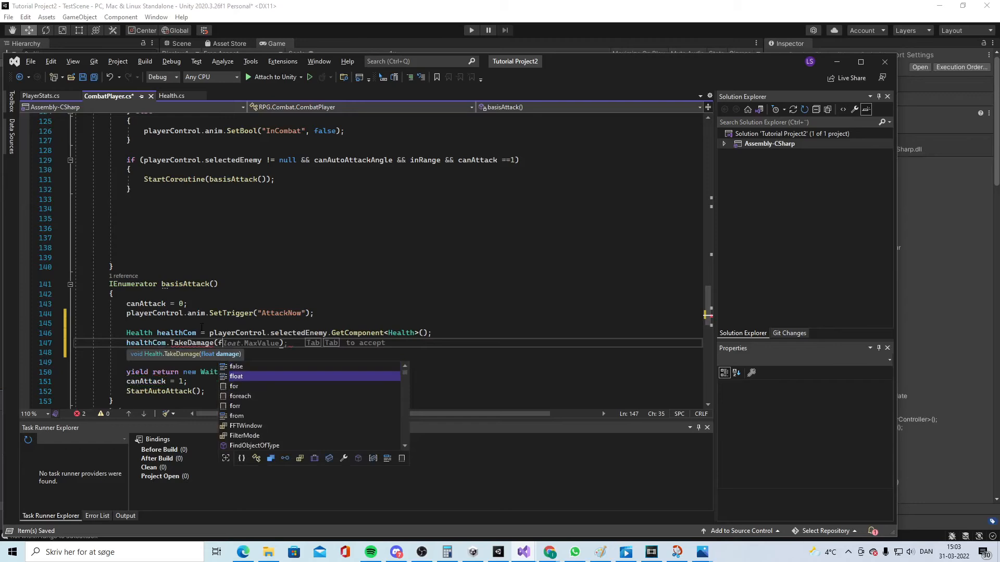
{"action": "type", "text": "ps"}
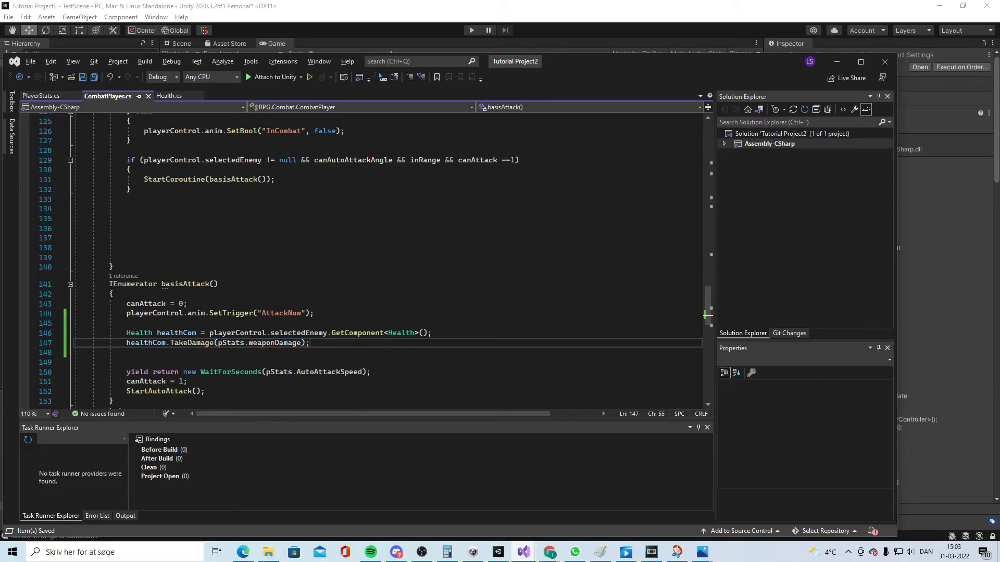
{"action": "mouse_move", "coordinate": [496, 553]}
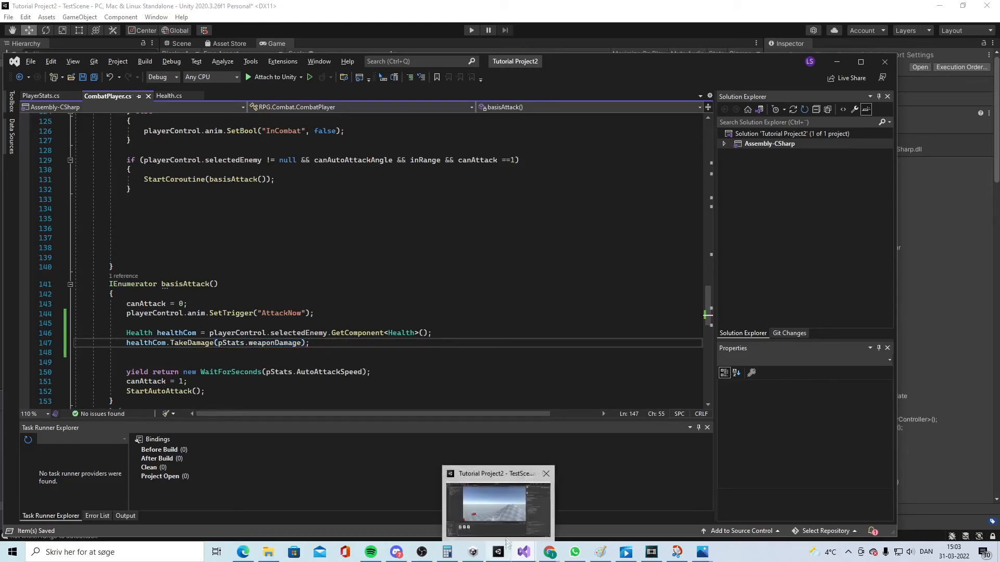
Return to Unity and enter Play mode to test attacking an enemy
{"action": "left_click", "coordinate": [498, 511]}
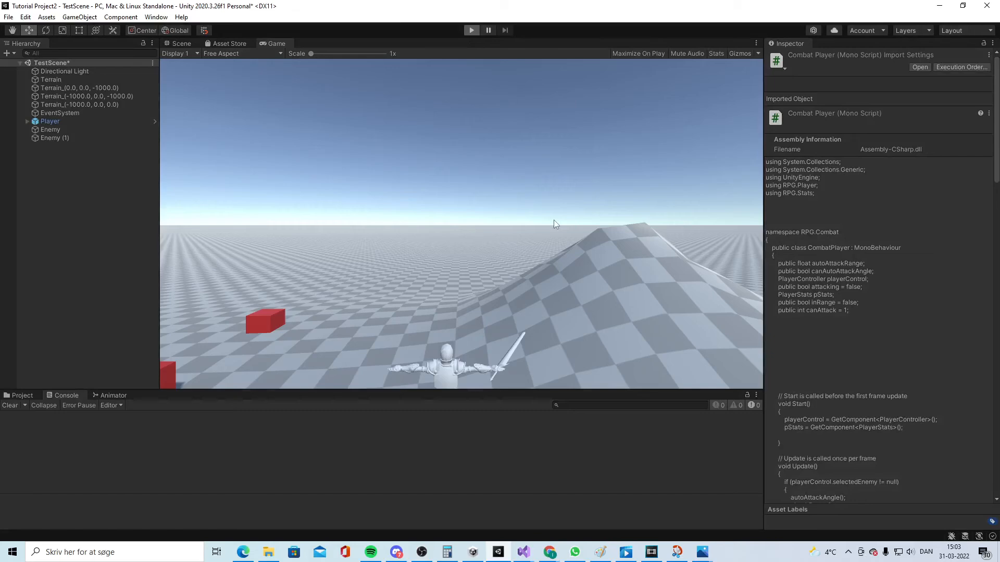
{"action": "left_click", "coordinate": [472, 29]}
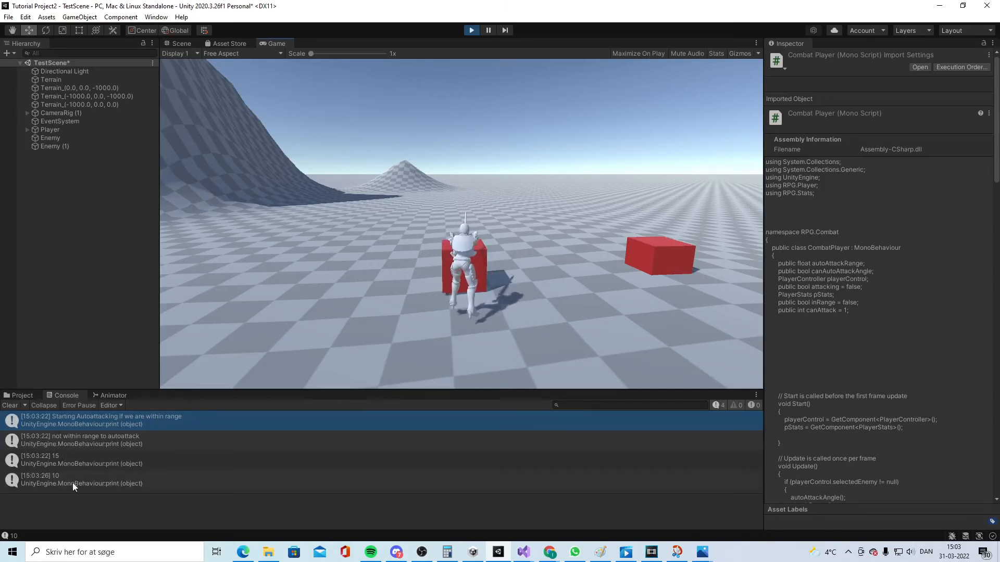
{"action": "mouse_move", "coordinate": [351, 446]}
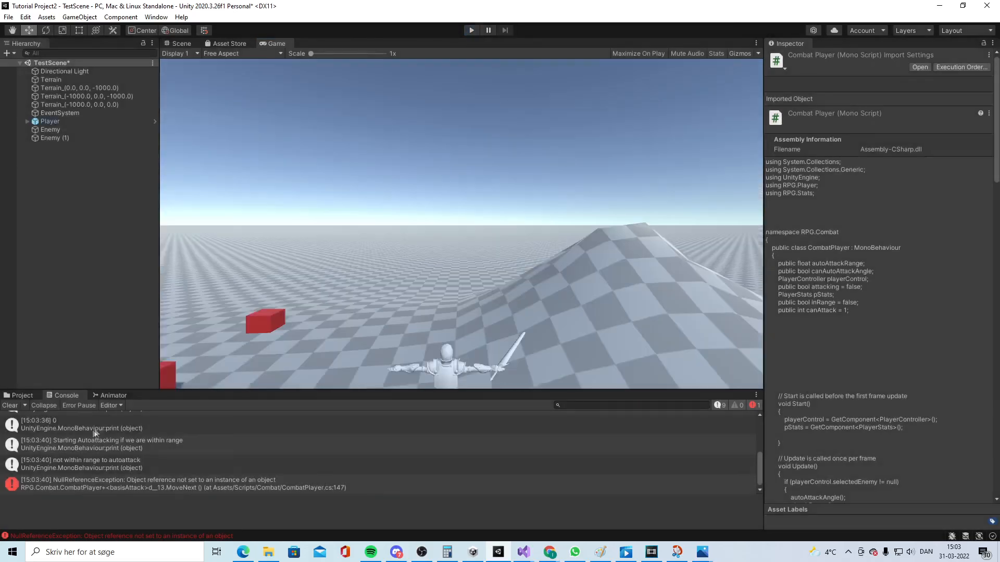
Attach the Health component to Enemy (1), giving it health 100
{"action": "left_click", "coordinate": [55, 138]}
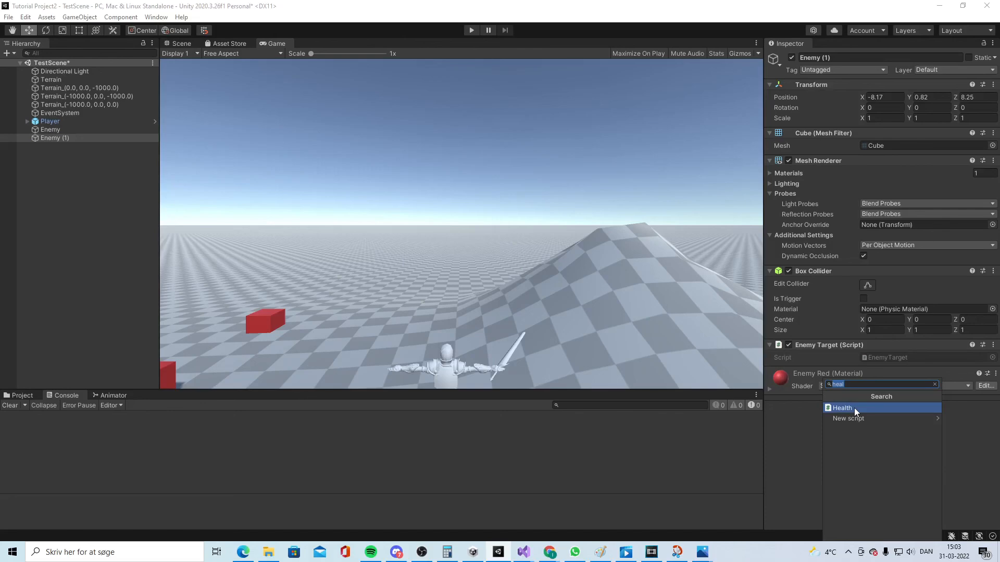
{"action": "left_click", "coordinate": [841, 407]}
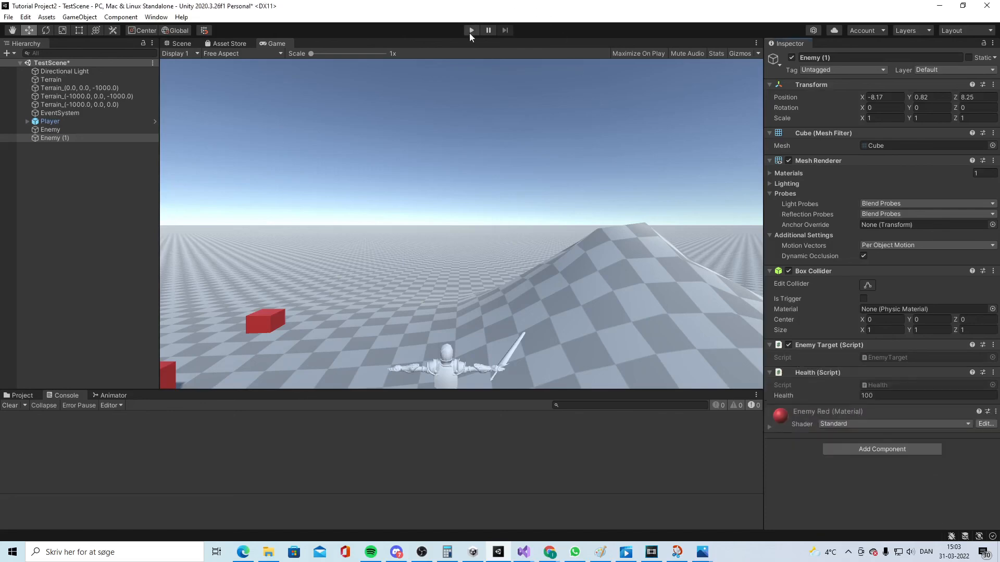